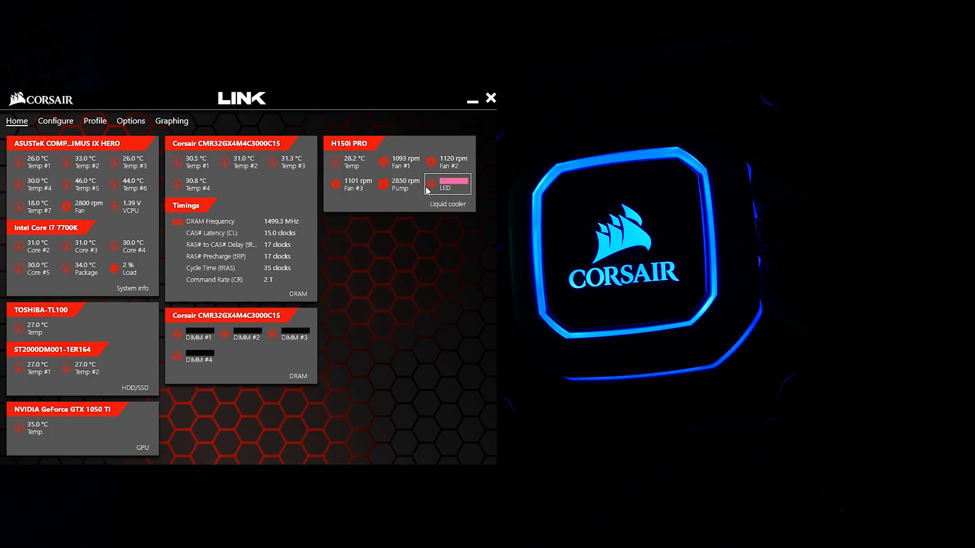
Step: Set the H150i PRO logo light to a static colour, trying red then blue
left_click(453, 184)
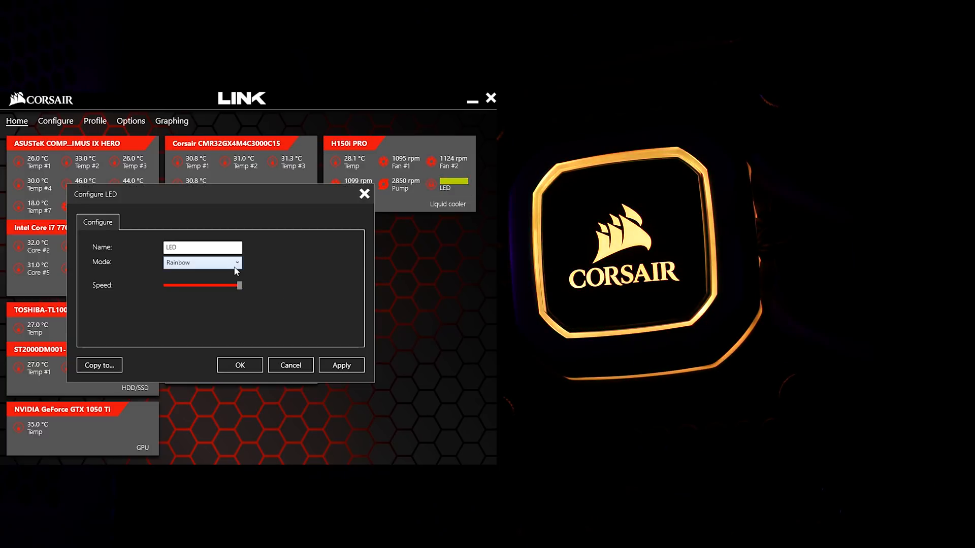
left_click(202, 263)
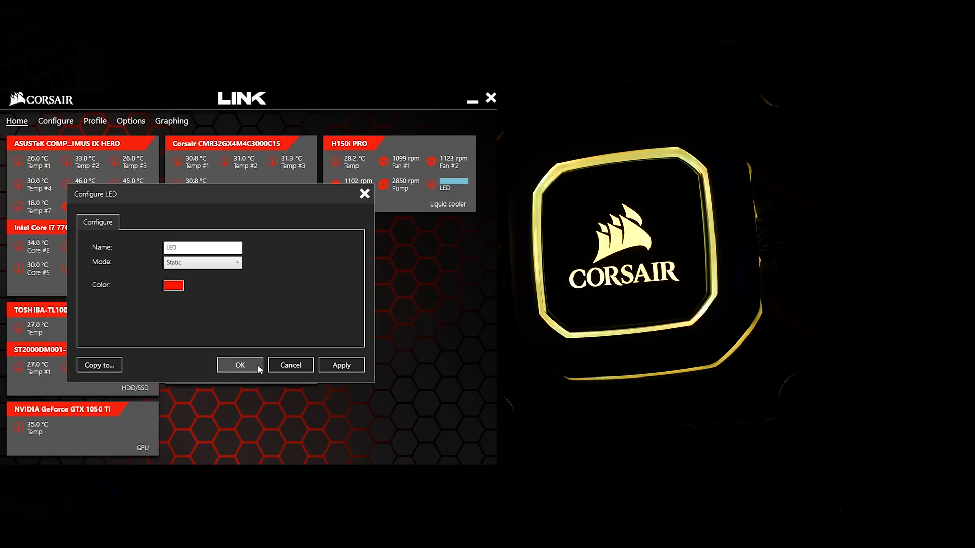
left_click(239, 364)
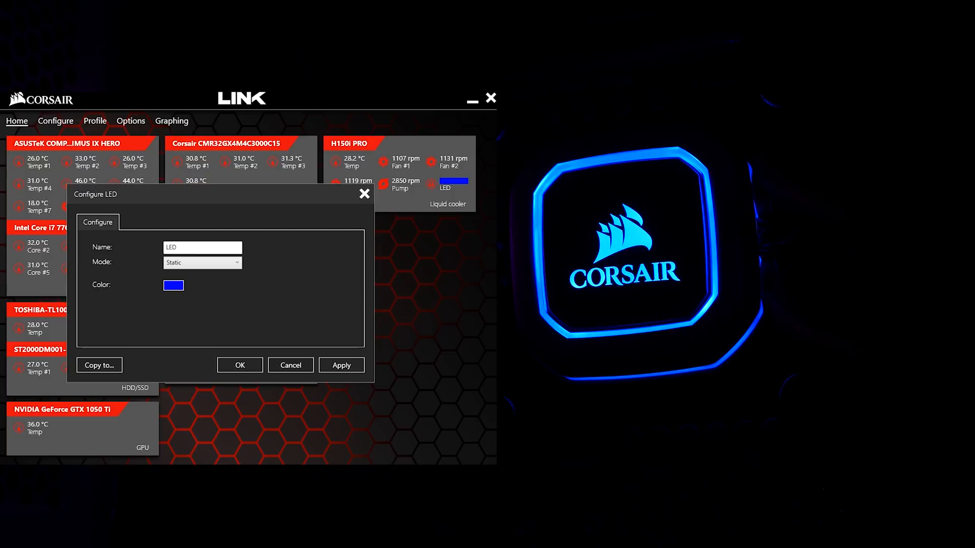
Step: Cycle the light through Color Pulse and Color Shift, then confirm the Rainbow effect
left_click(202, 262)
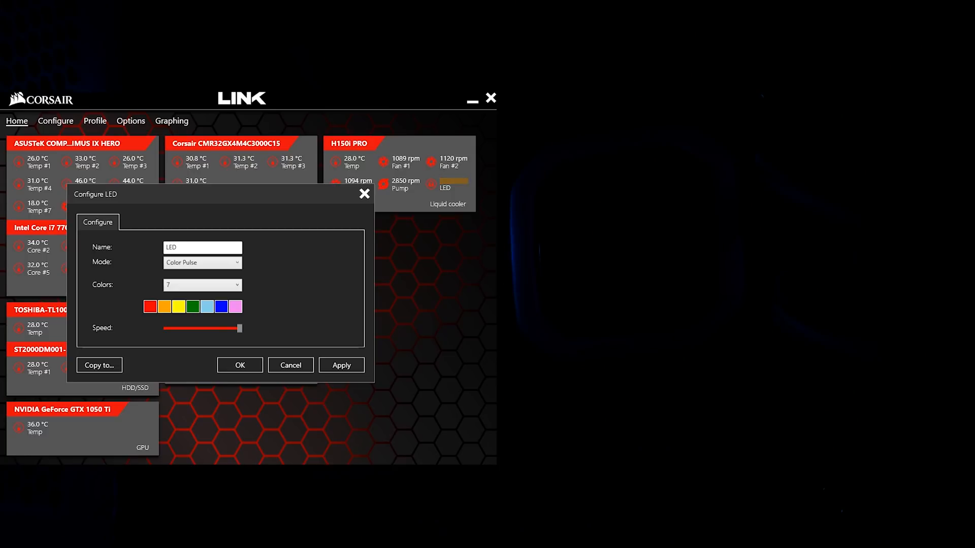
left_click(202, 262)
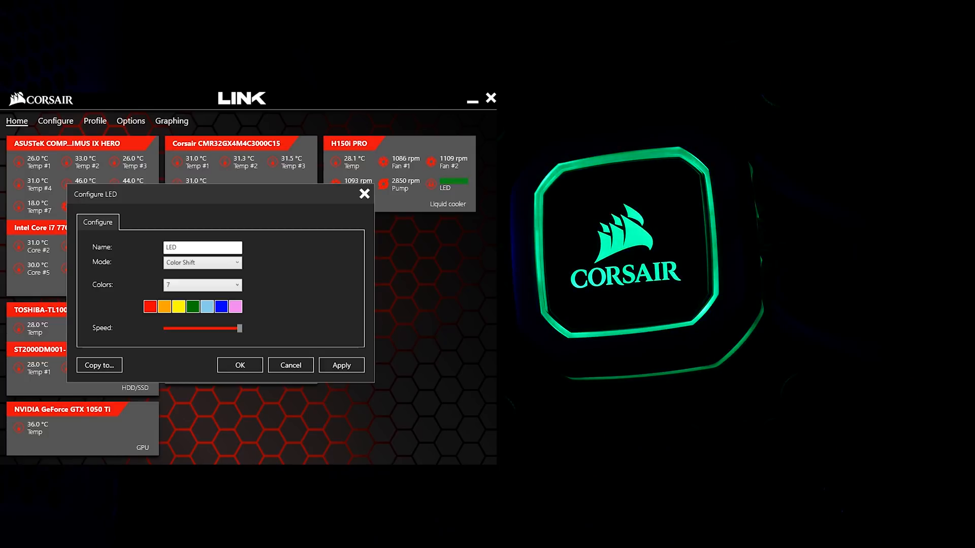
left_click(202, 262)
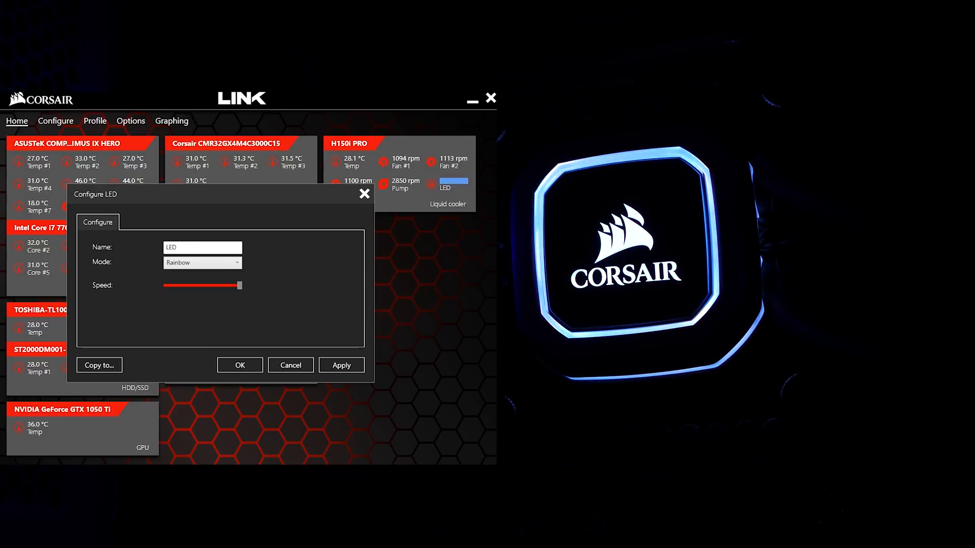
left_click(202, 262)
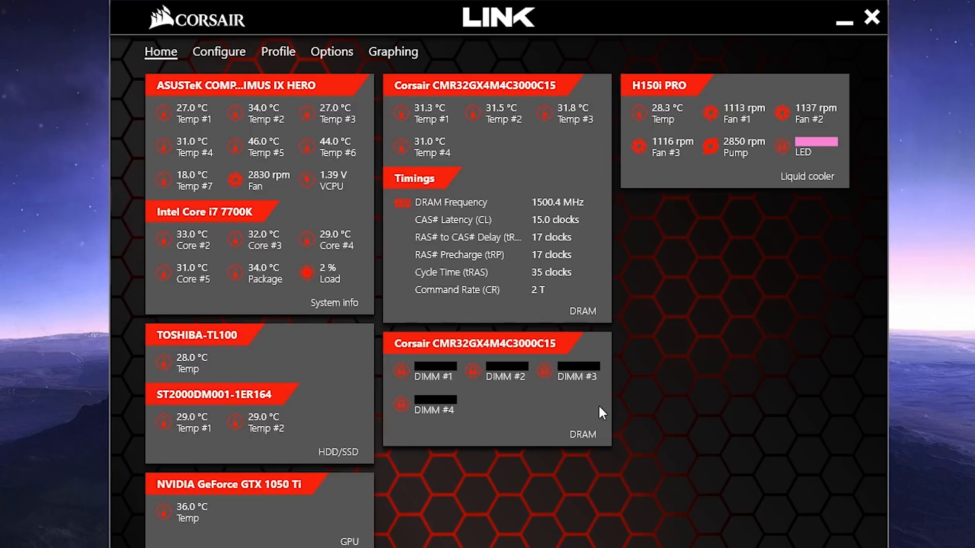
Step: View the H150i PRO pump's performance settings, then bring up Fan #2's settings
left_click(219, 51)
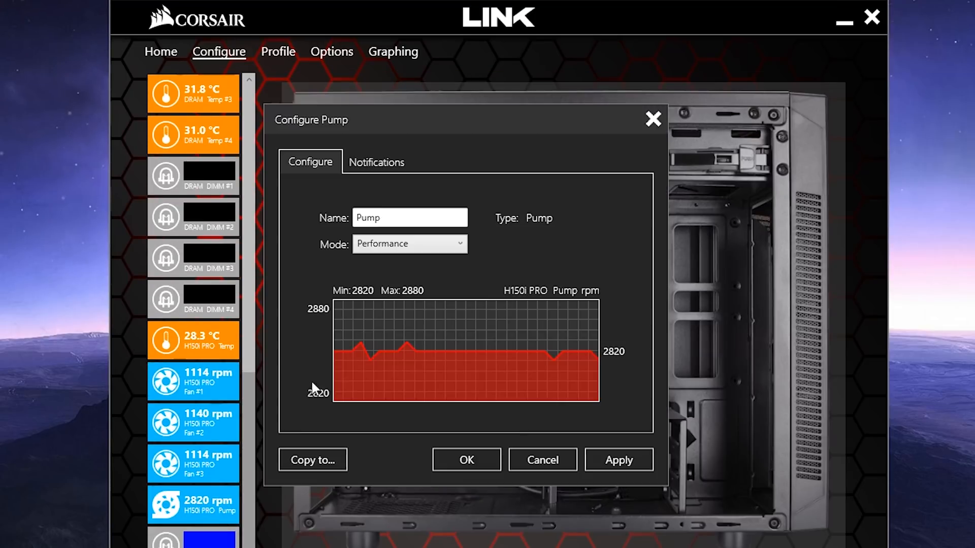
left_click(410, 244)
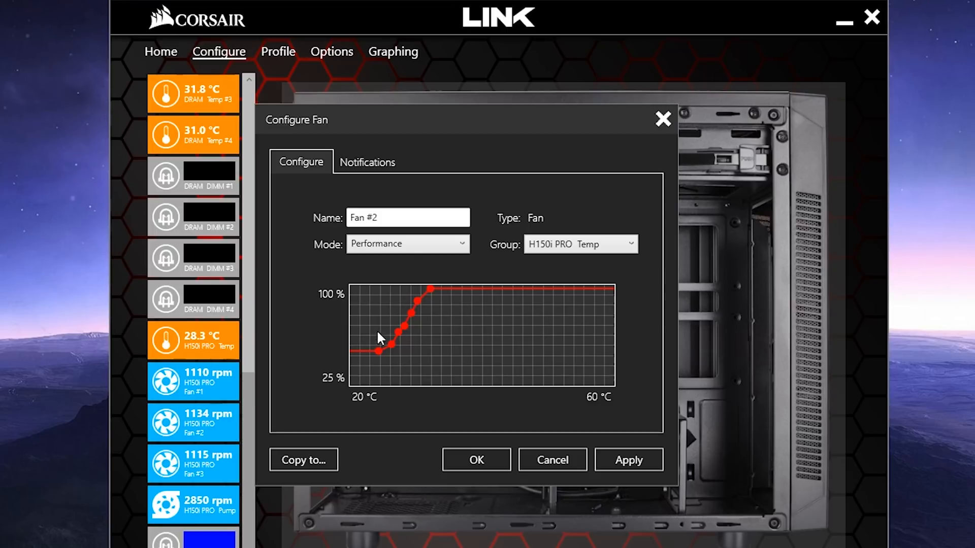
Step: Run fan #2 through Zero rpm, Quiet, Performance and Max speed modes
left_click(408, 243)
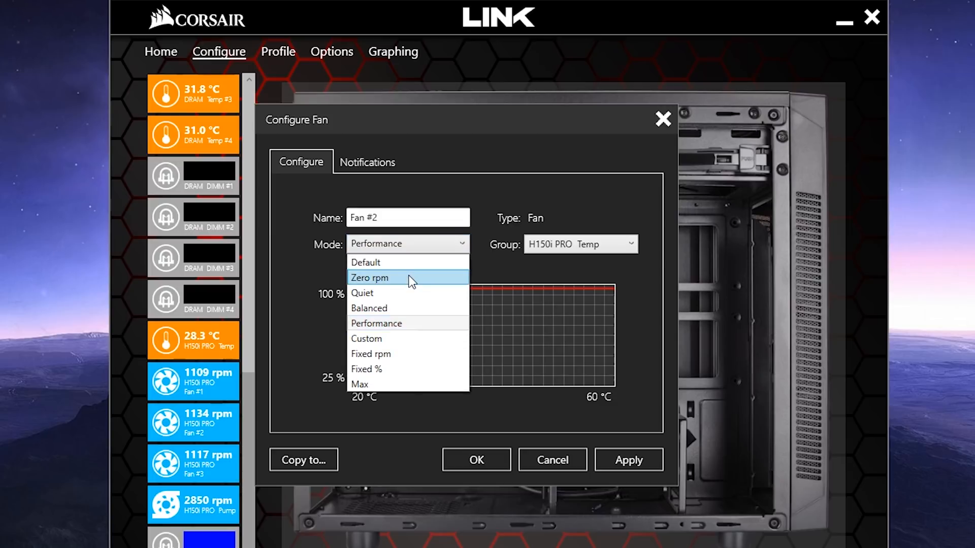
left_click(369, 278)
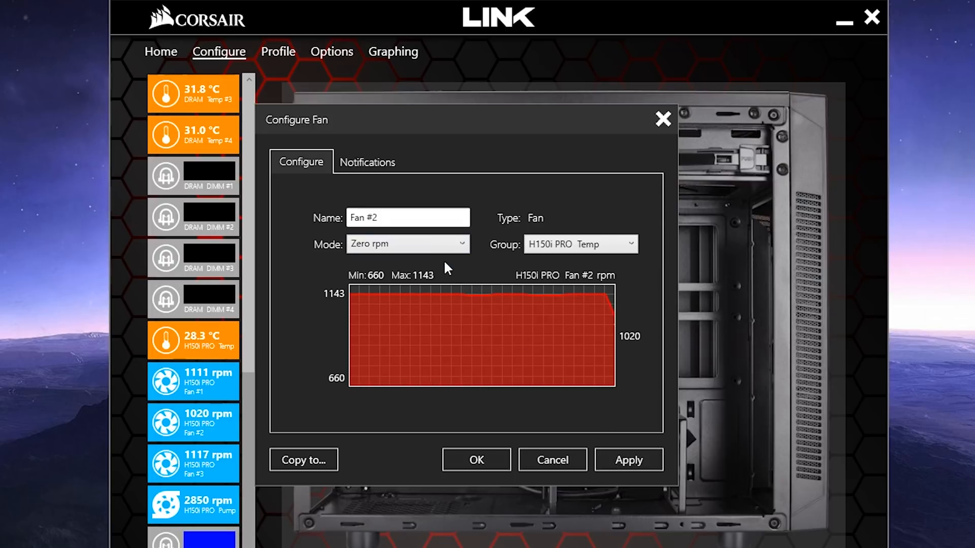
left_click(408, 243)
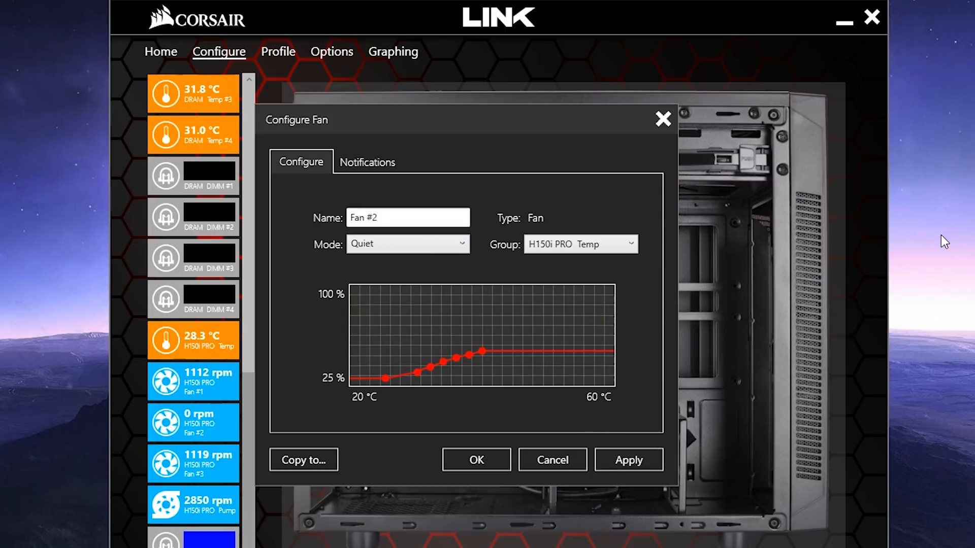
left_click(408, 244)
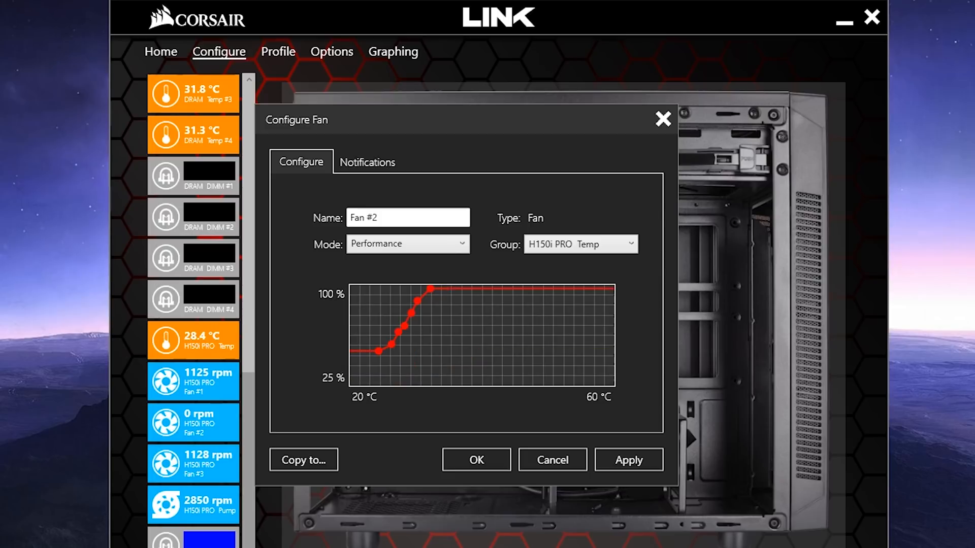
left_click(408, 244)
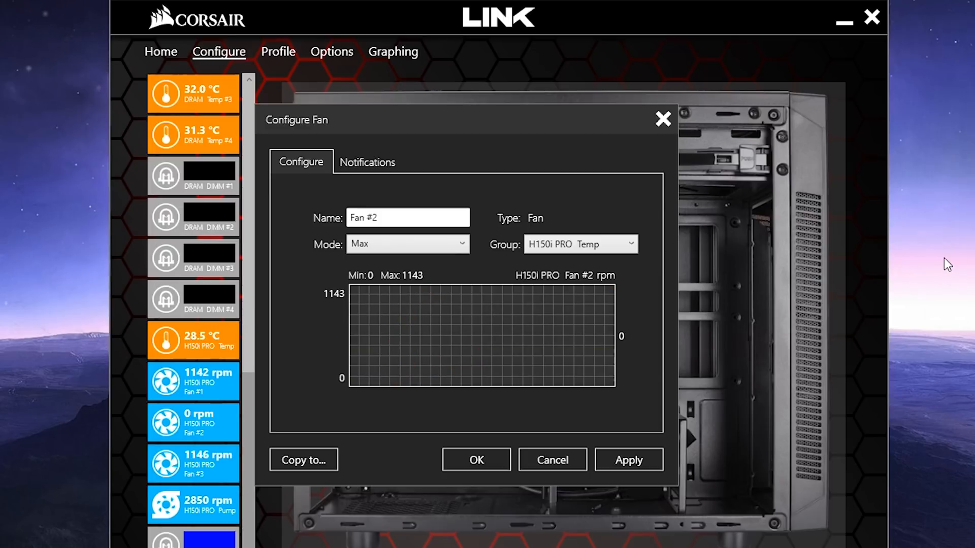
Step: Set fan #2 to a fixed 89 percent, then return it to the Performance curve
left_click(408, 244)
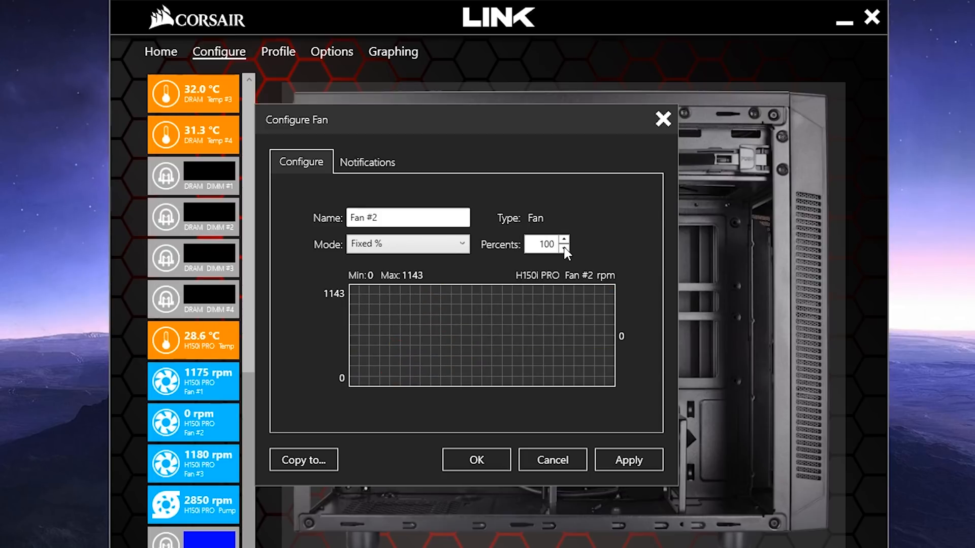
left_click(562, 250)
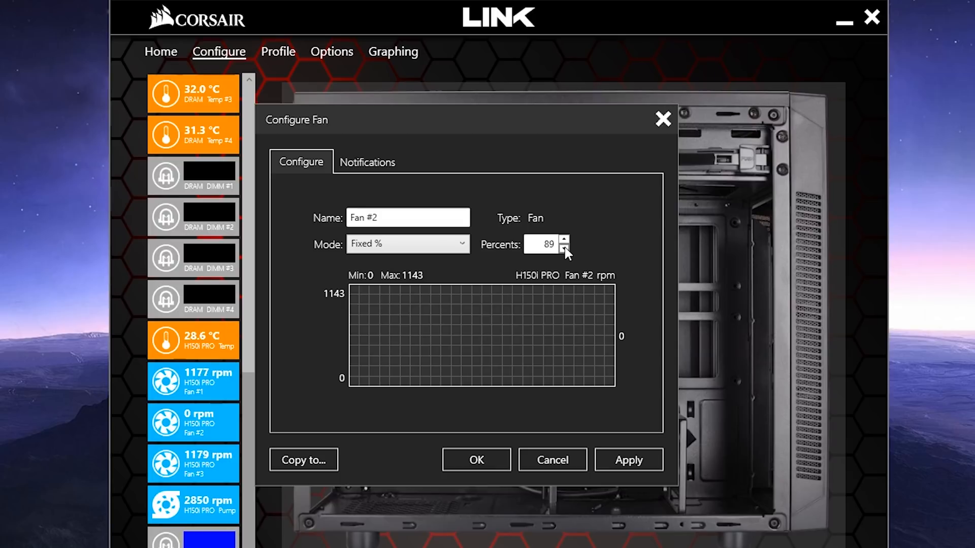
left_click(567, 250)
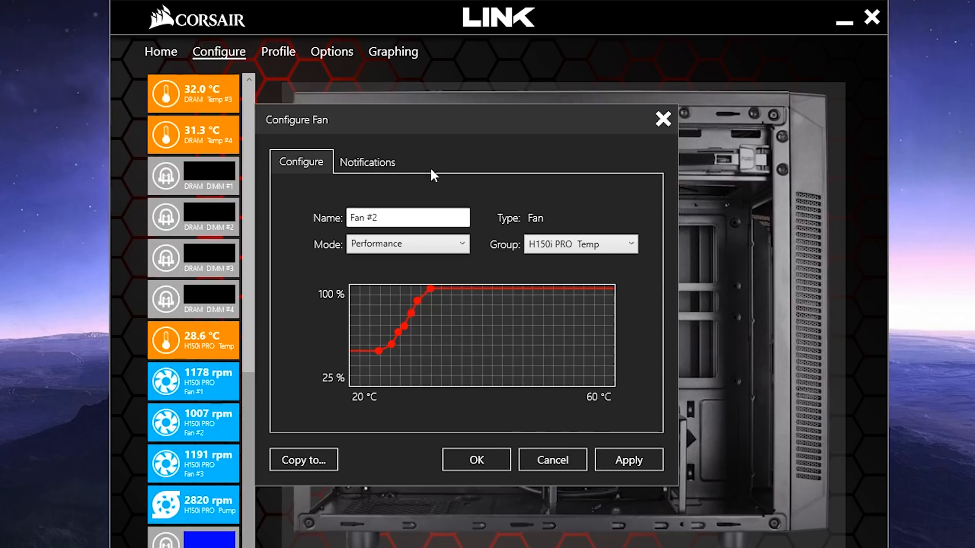
Step: Enable fan #2 min and max 99 alerts that trigger red RGB LEDs and shut down the PC
left_click(367, 161)
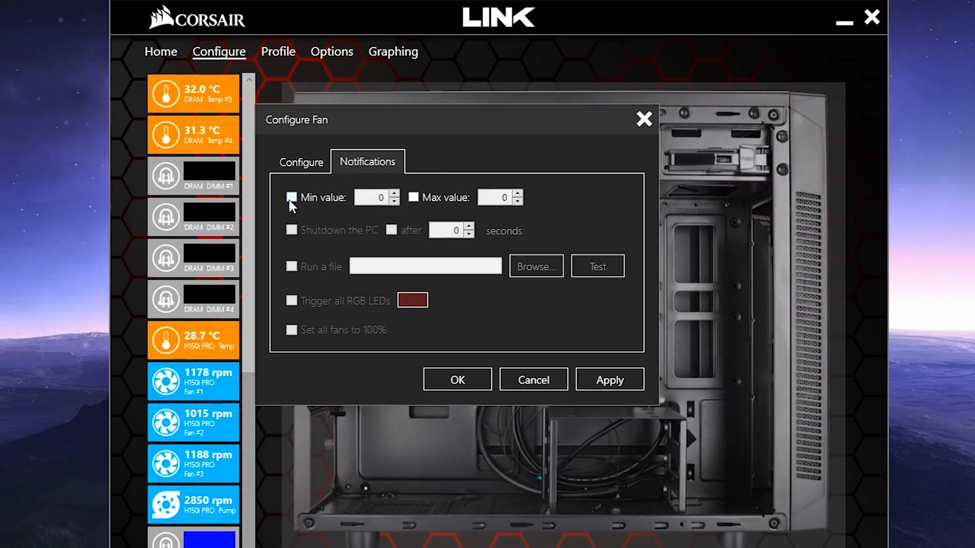
left_click(290, 197)
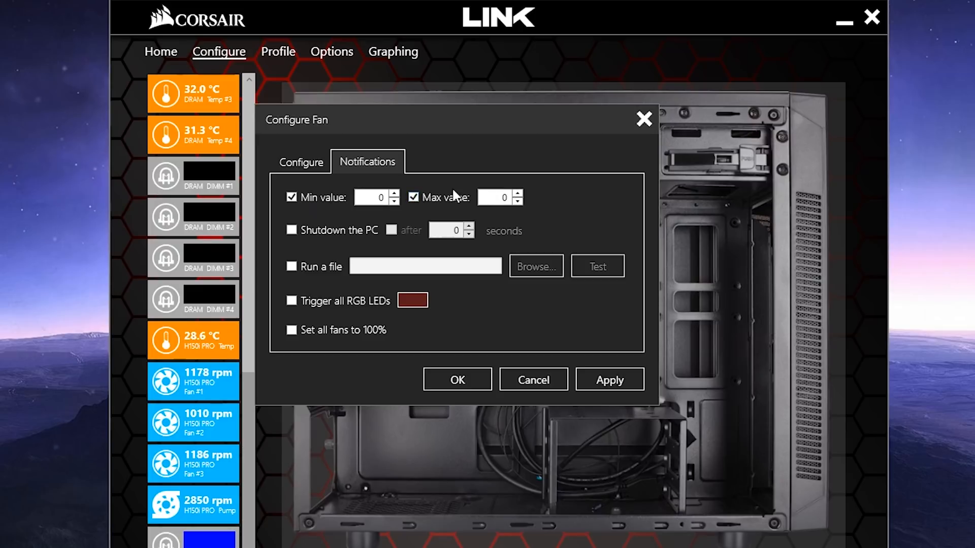
type("99")
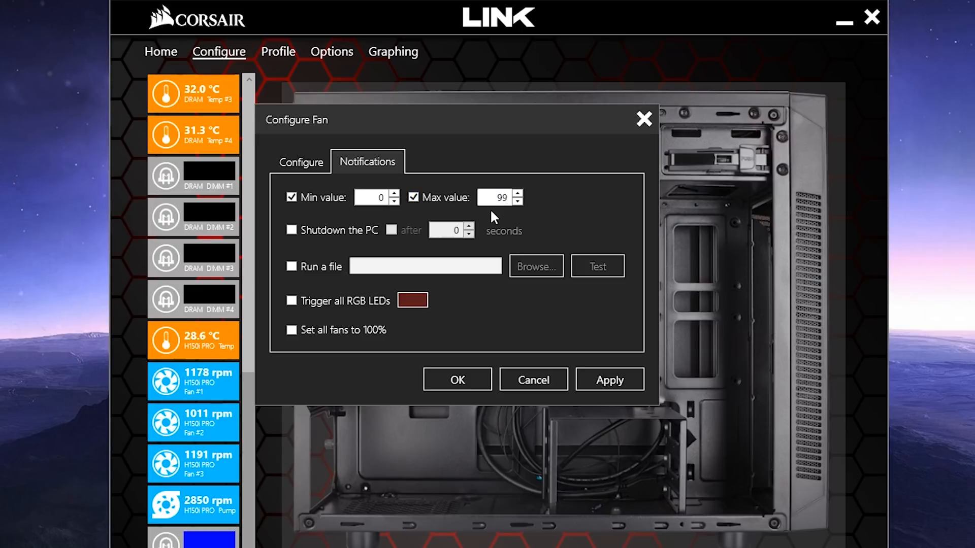
left_click(291, 300)
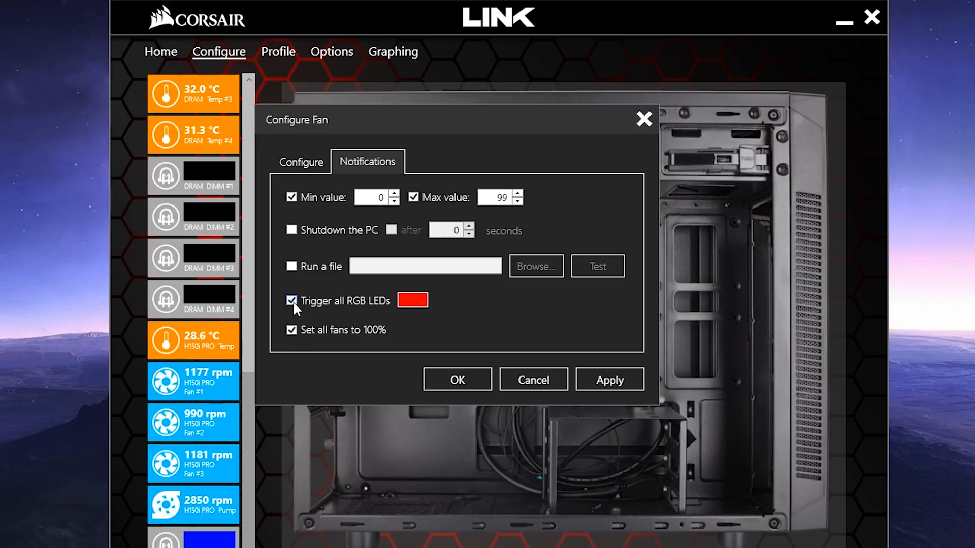
left_click(291, 229)
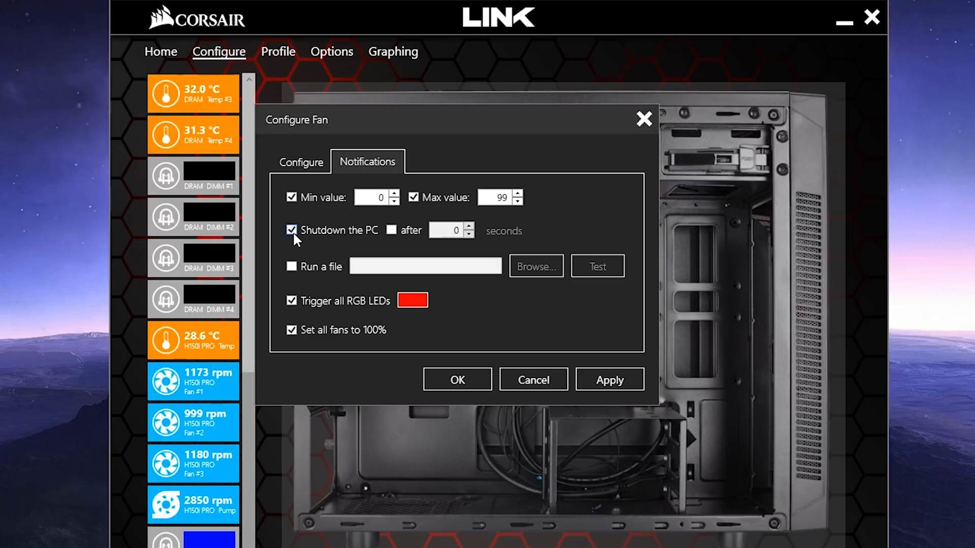